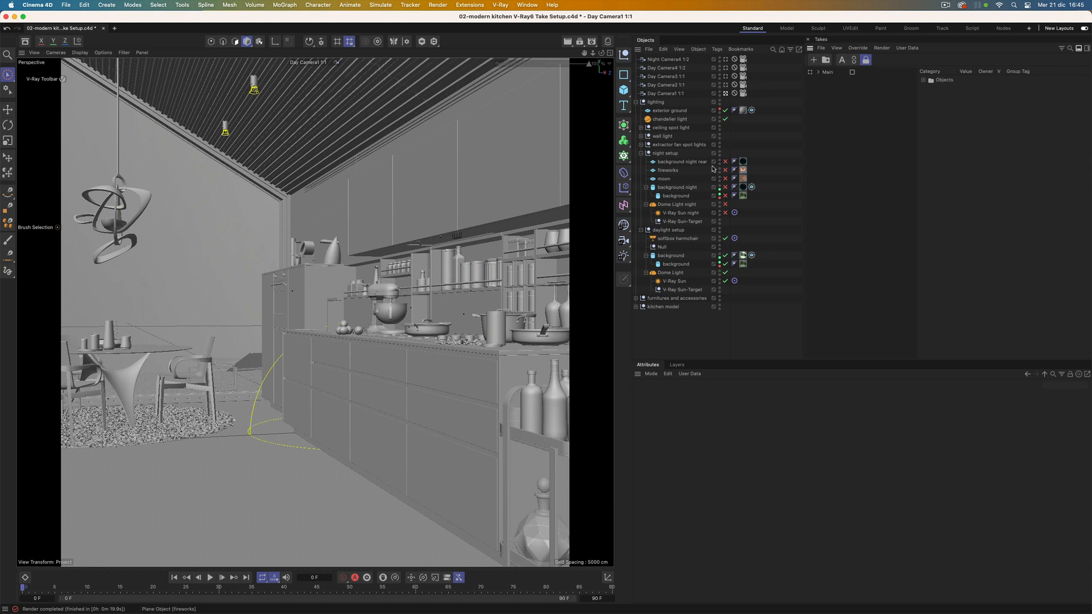
mouse_move(54, 79)
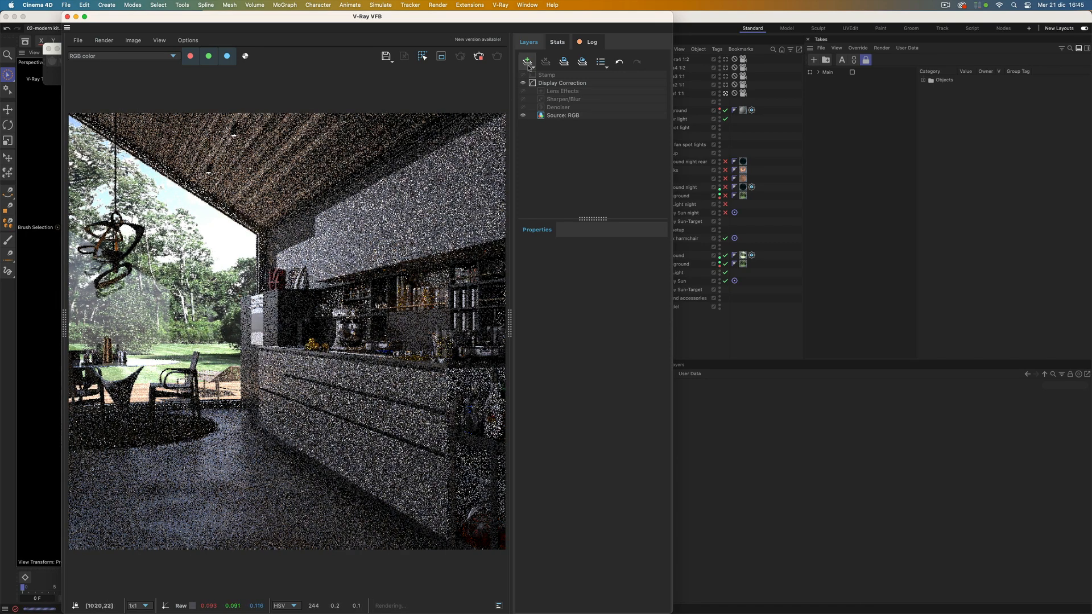
Add an Exposure correction layer in the VFB and lower Highlight Burn to about 0.59
left_click(528, 62)
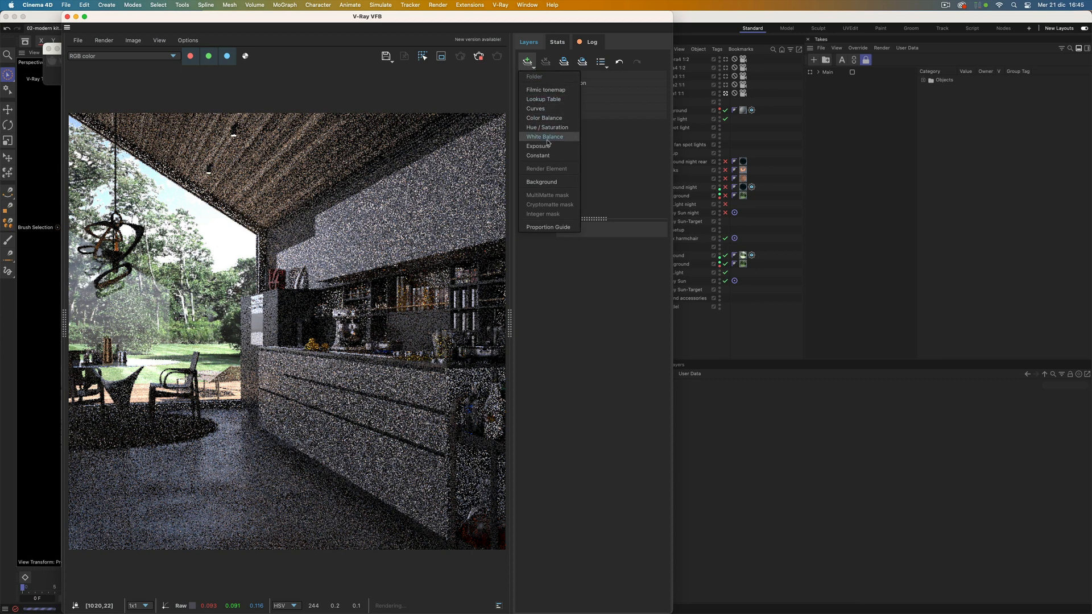
left_click(539, 145)
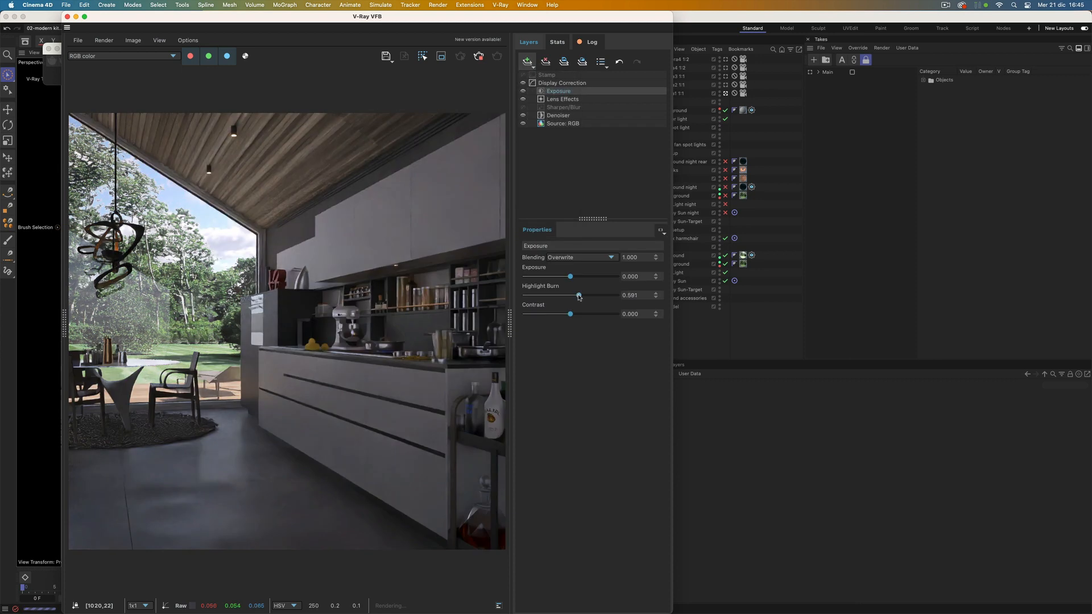
left_click_drag(568, 276, 574, 276)
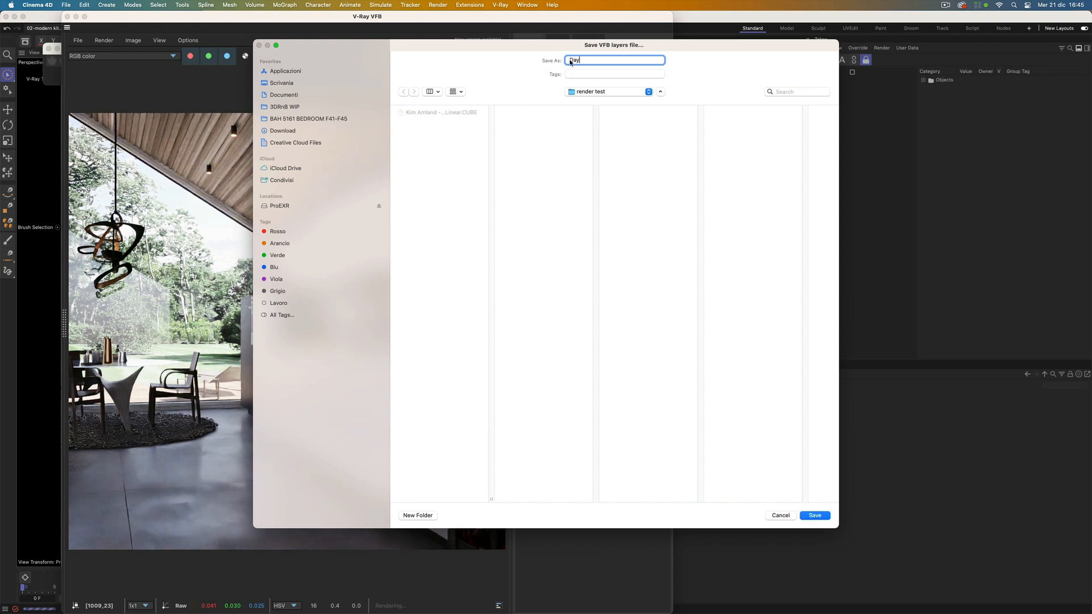
Save the VFB layers file as 'Day Camera1' and close the V-Ray frame buffer
type("Day Camera1")
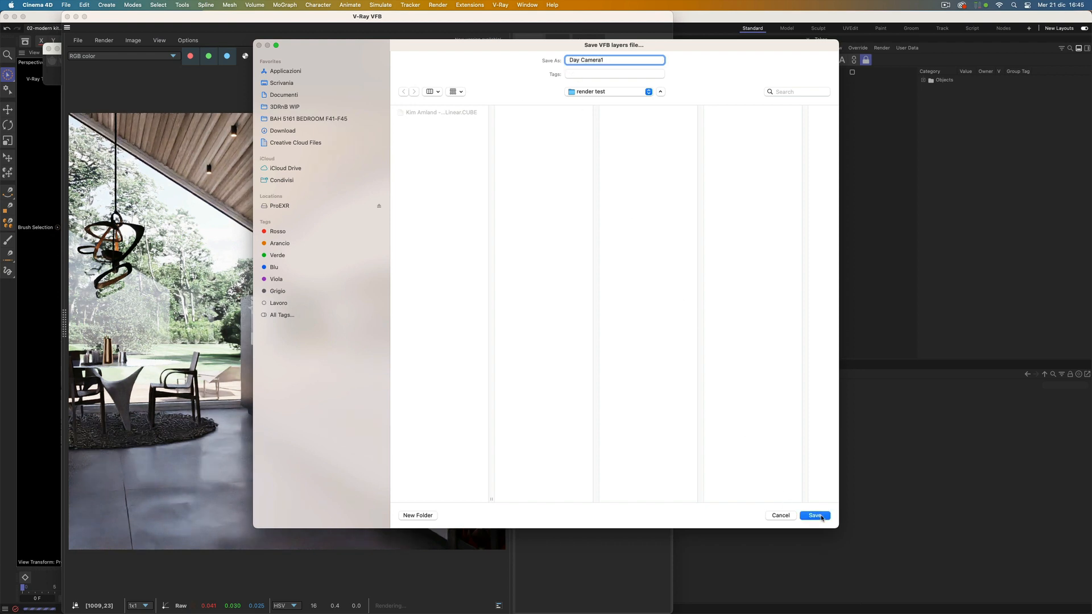
left_click(815, 515)
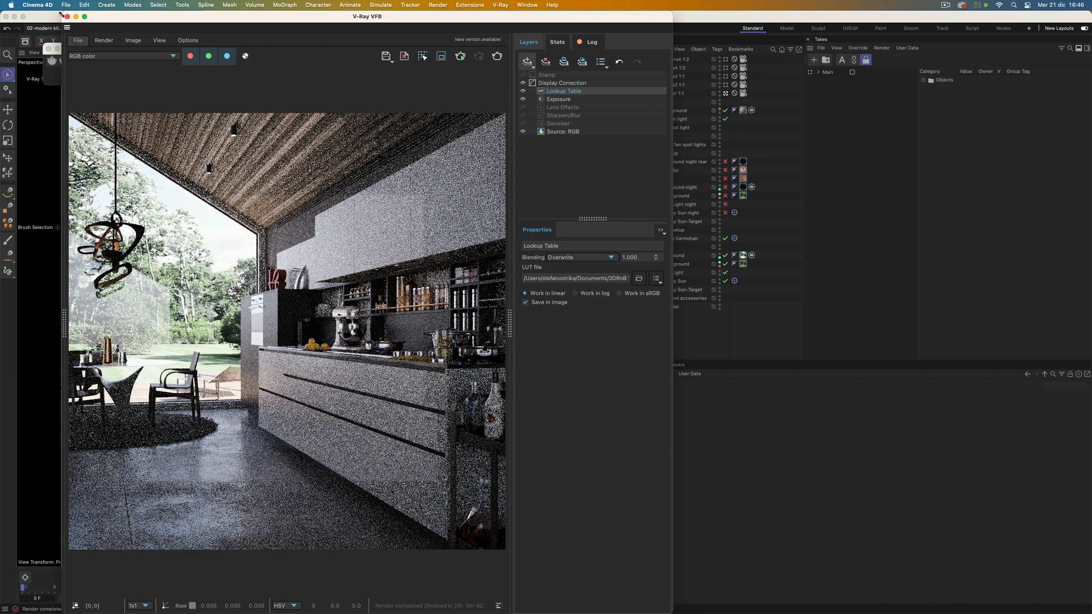
left_click(59, 16)
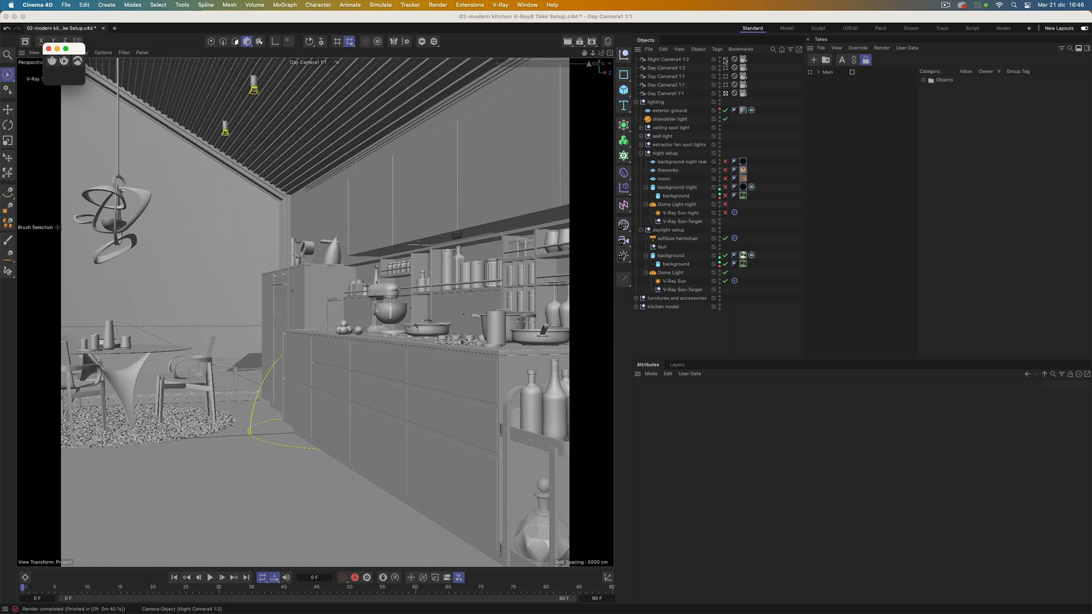
Expand the Takes list and bring up Edit Render Settings
left_click(842, 116)
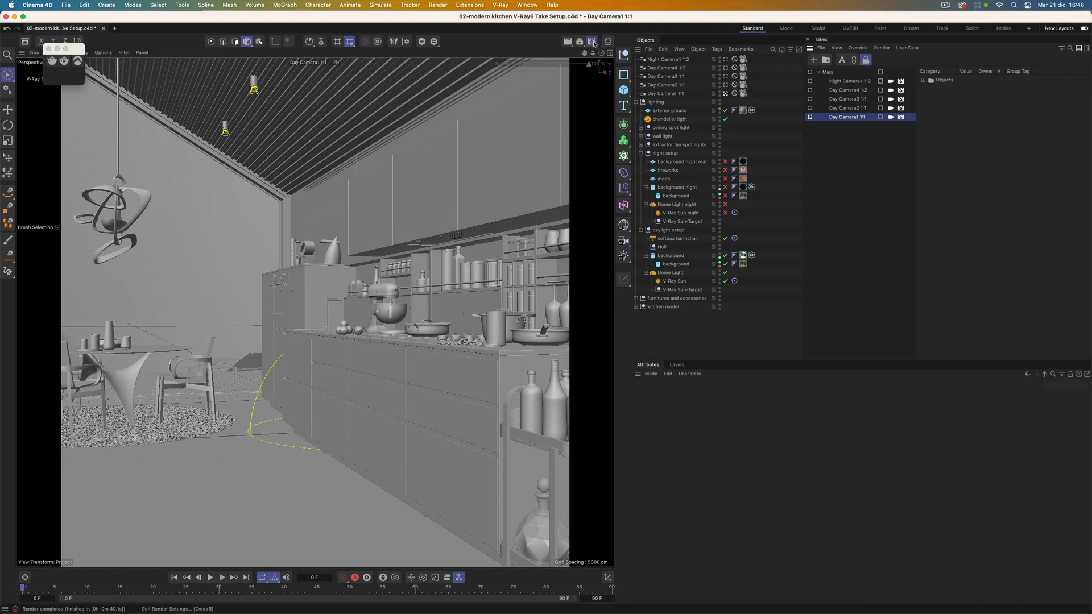
left_click(591, 41)
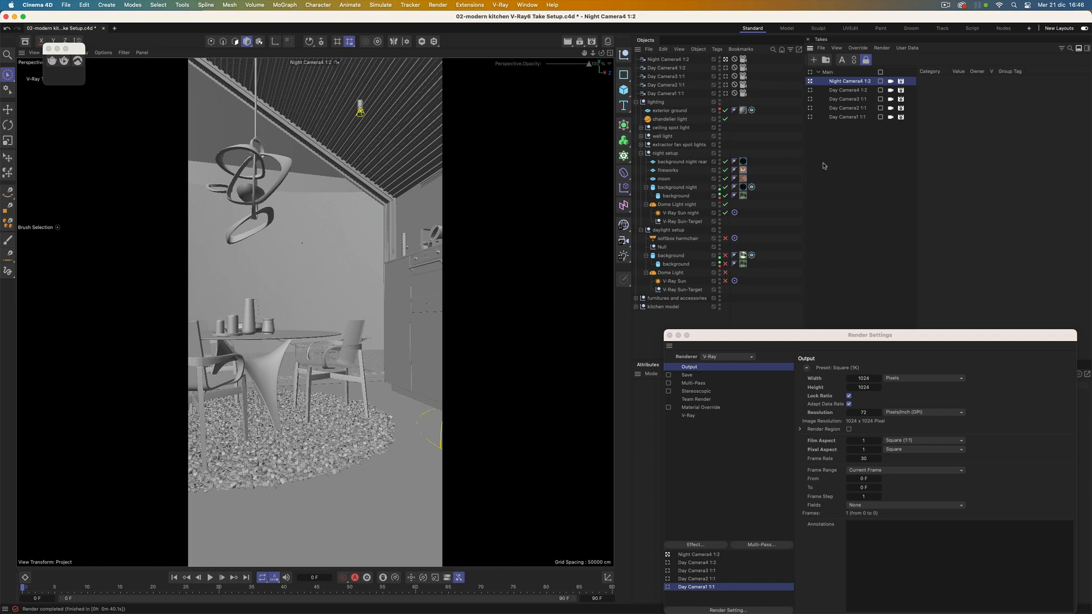
Make Day Camera1 1:1 the active take and show its V-Ray Common options
left_click(847, 116)
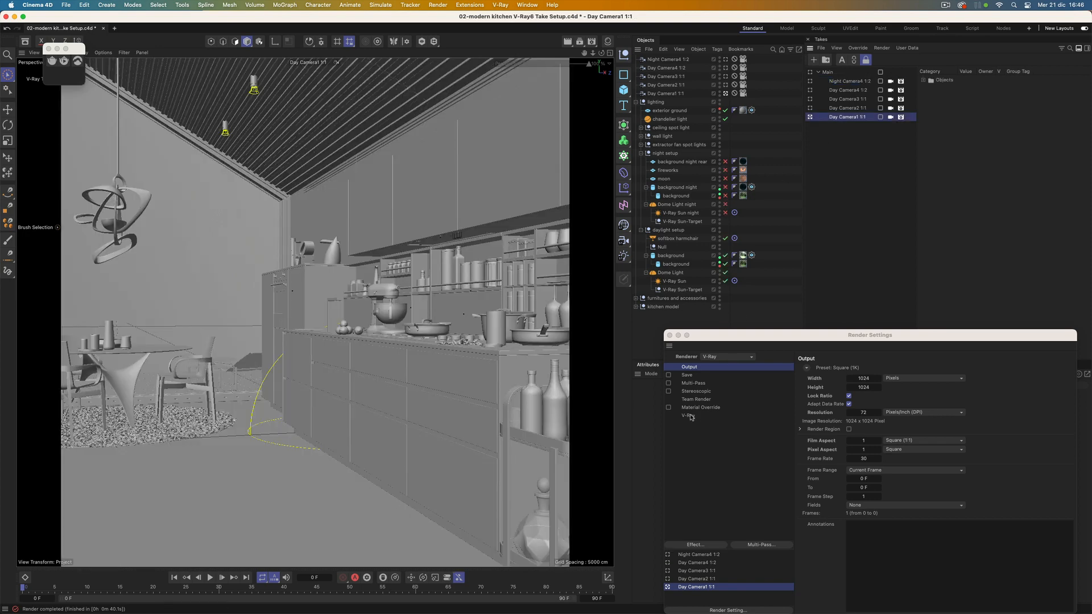
left_click(688, 415)
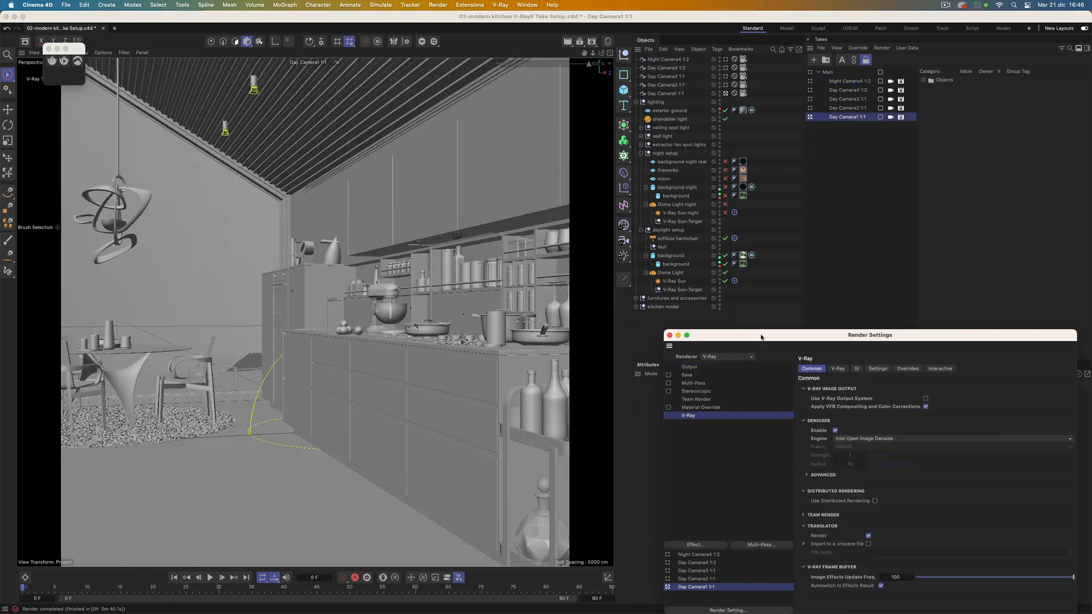
left_click(837, 368)
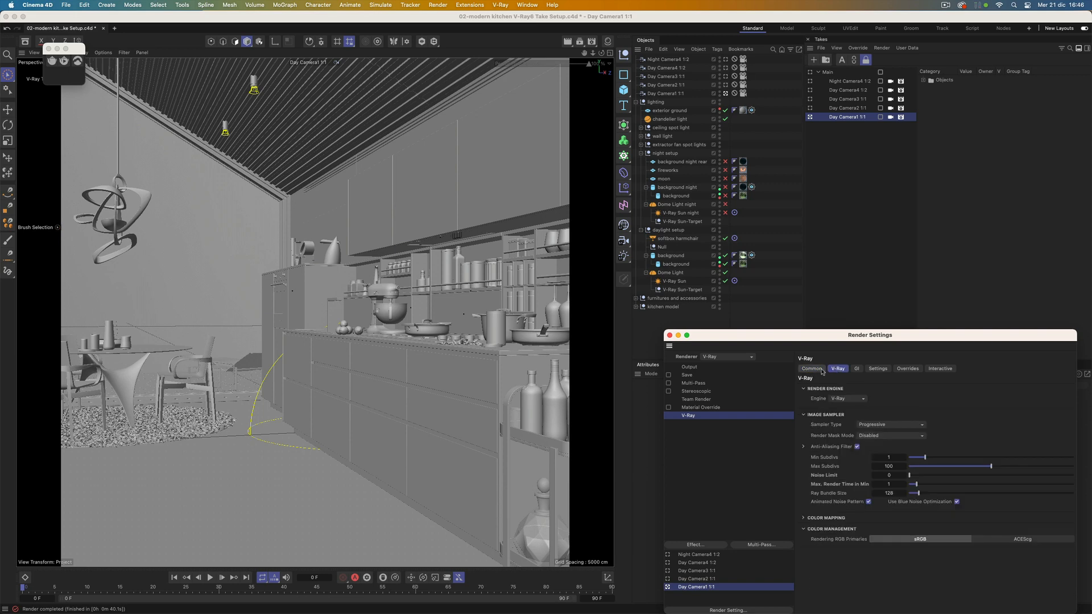
left_click(811, 368)
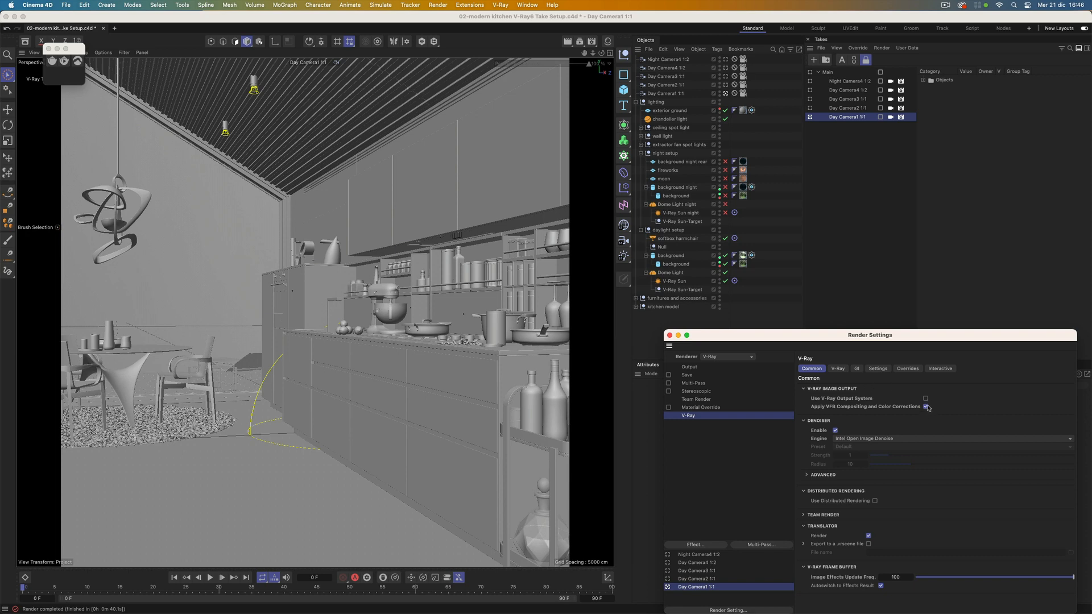
Disable Apply VFB Compositing and enable the V-Ray Output System, saving vrimg to render test
left_click(925, 407)
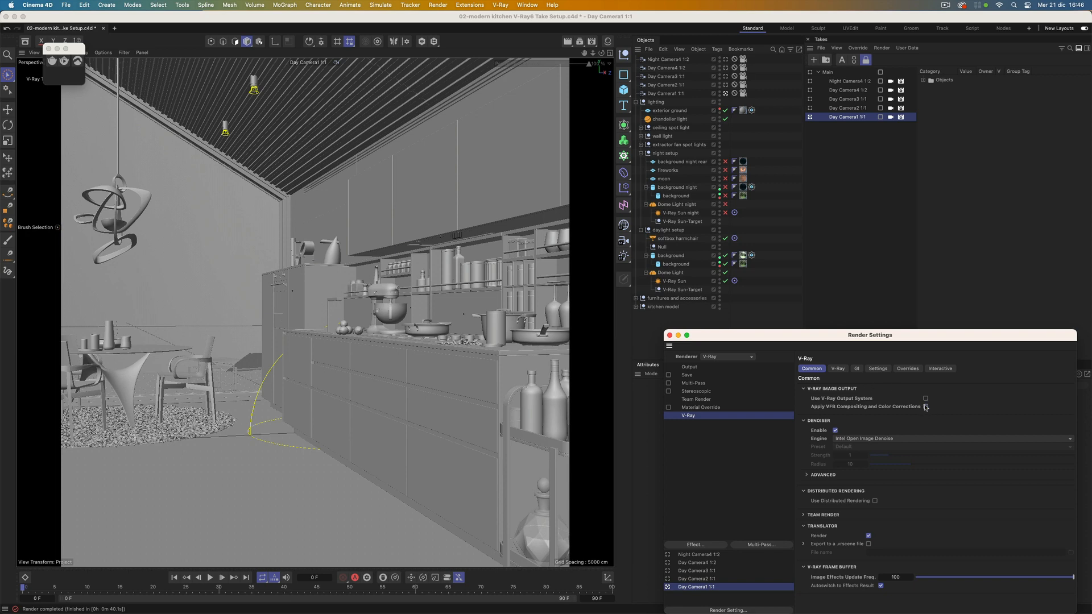
left_click(925, 398)
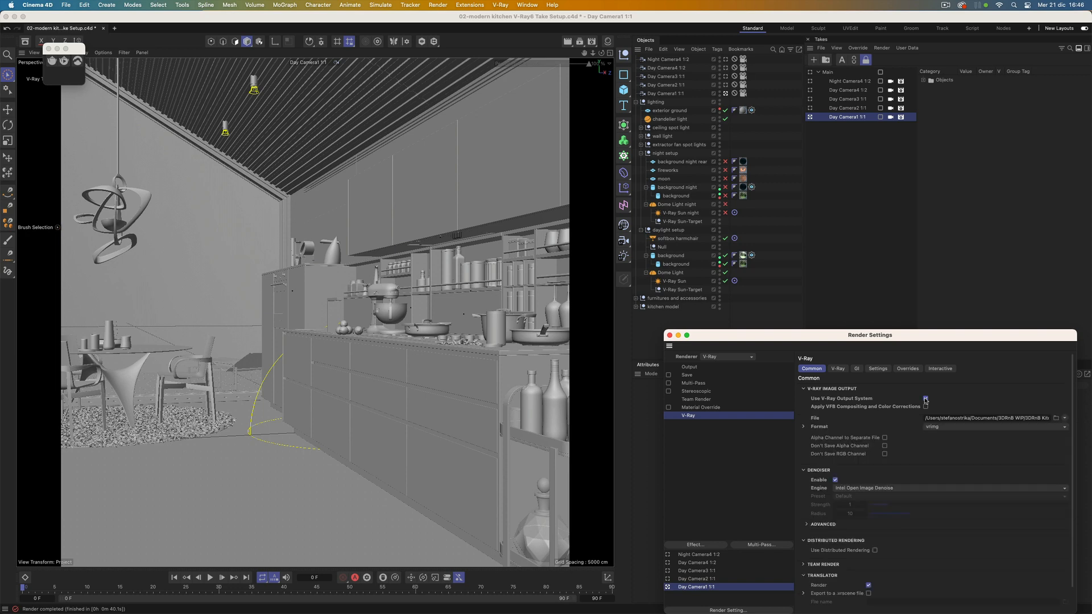
left_click(996, 427)
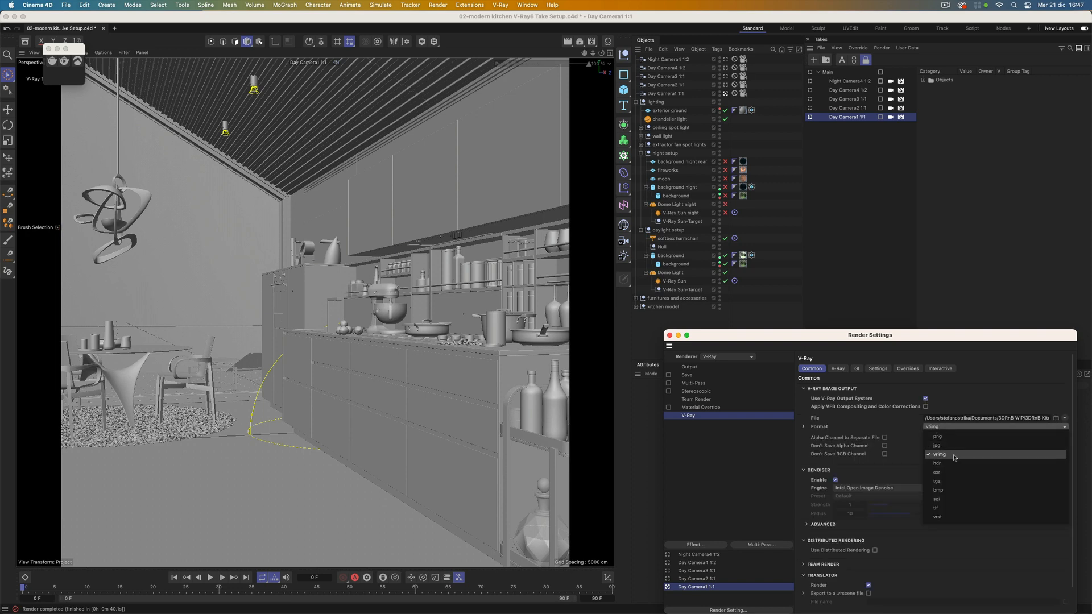
left_click(989, 418)
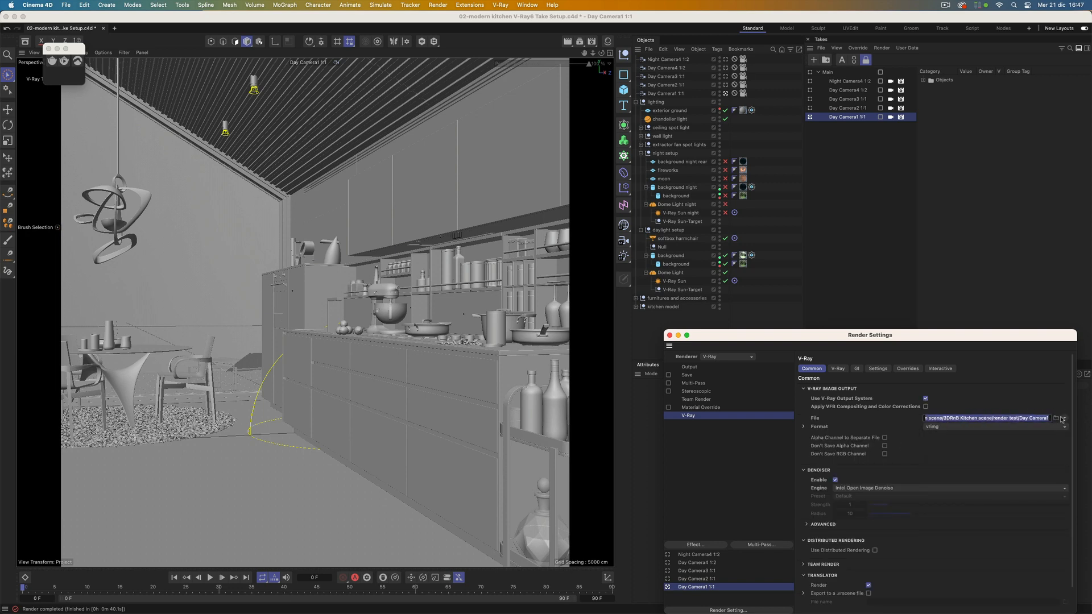
left_click(1056, 418)
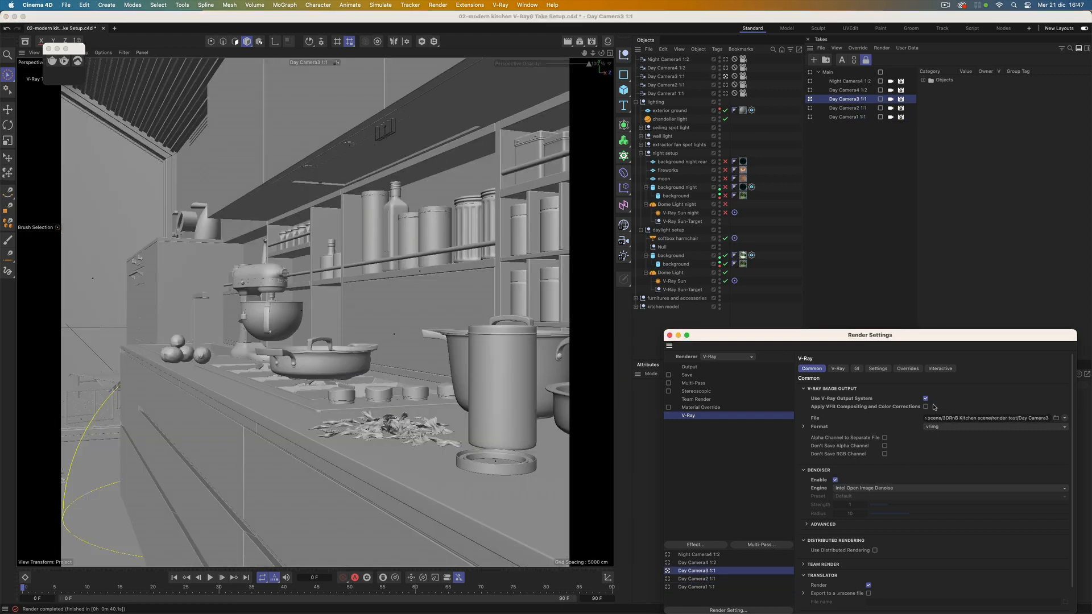
left_click(847, 116)
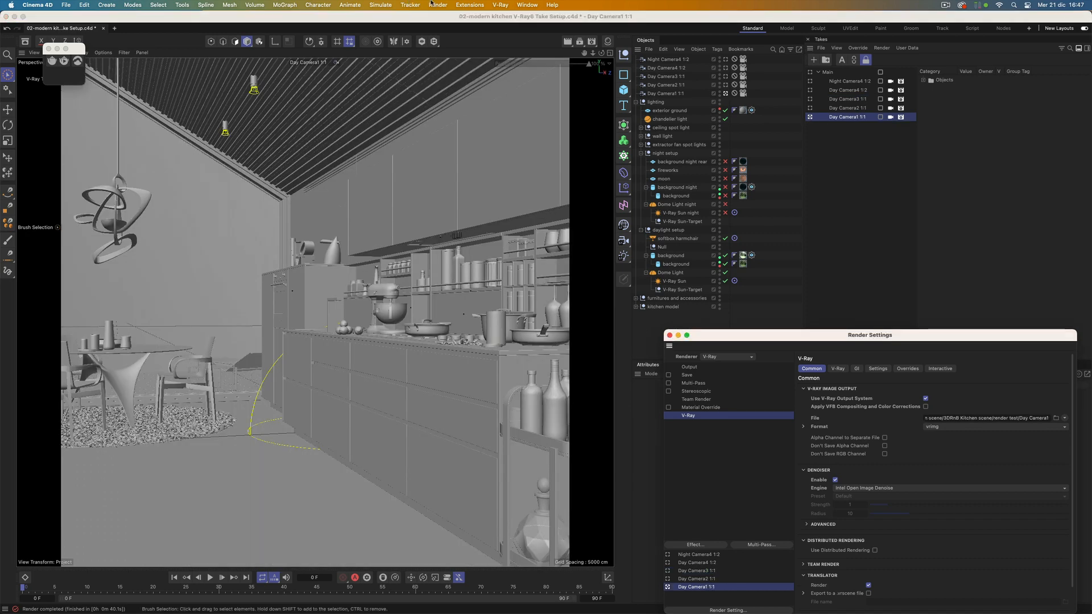
Queue the Take Setup kitchen scene as jobs for the Day Camera1 and Day Camera3 takes
left_click(438, 5)
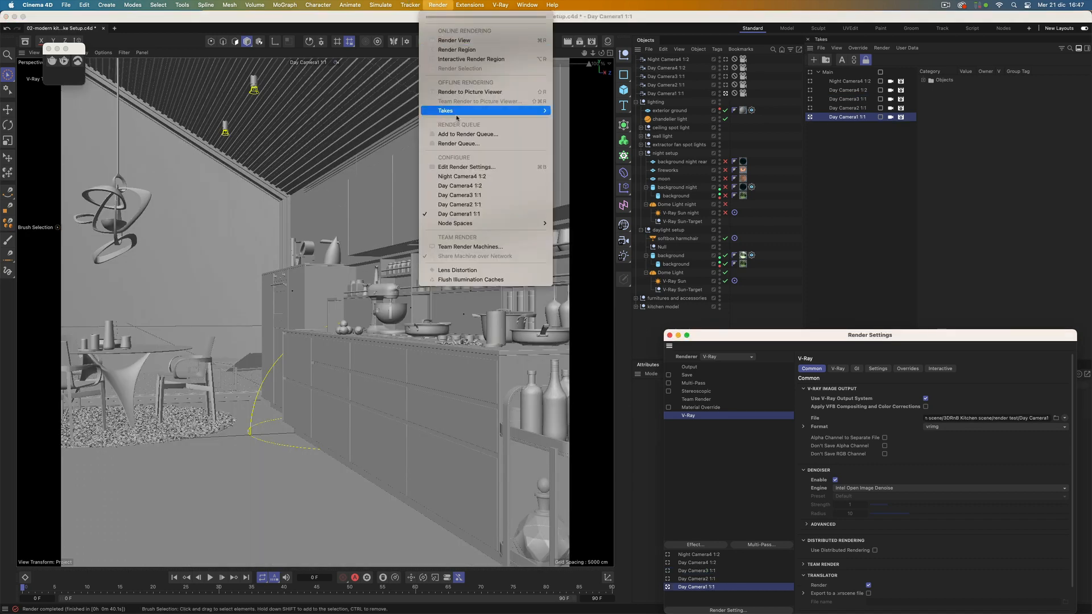
left_click(458, 143)
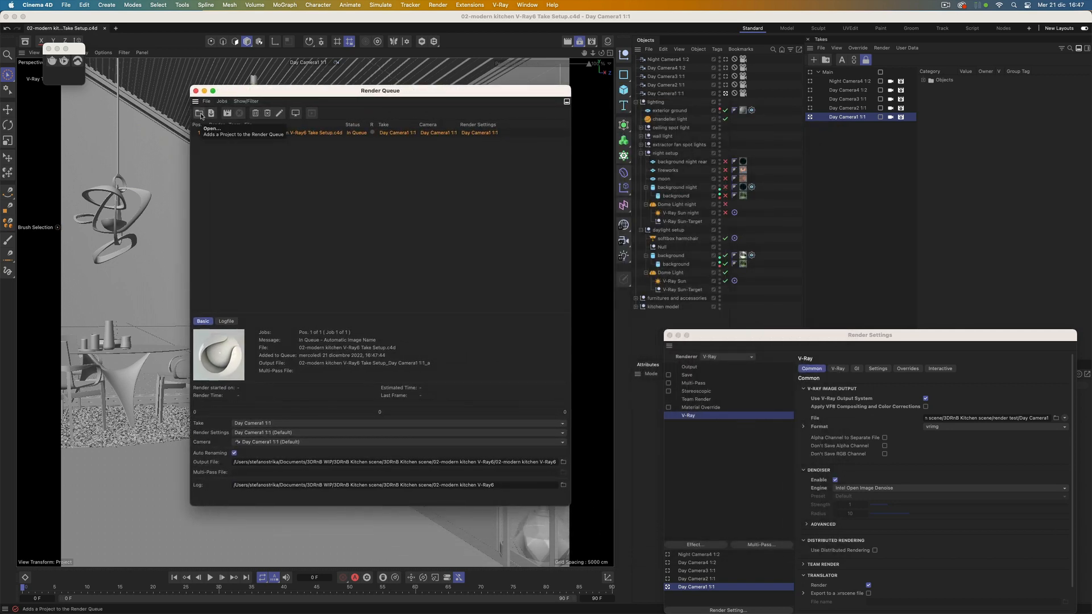
left_click(199, 113)
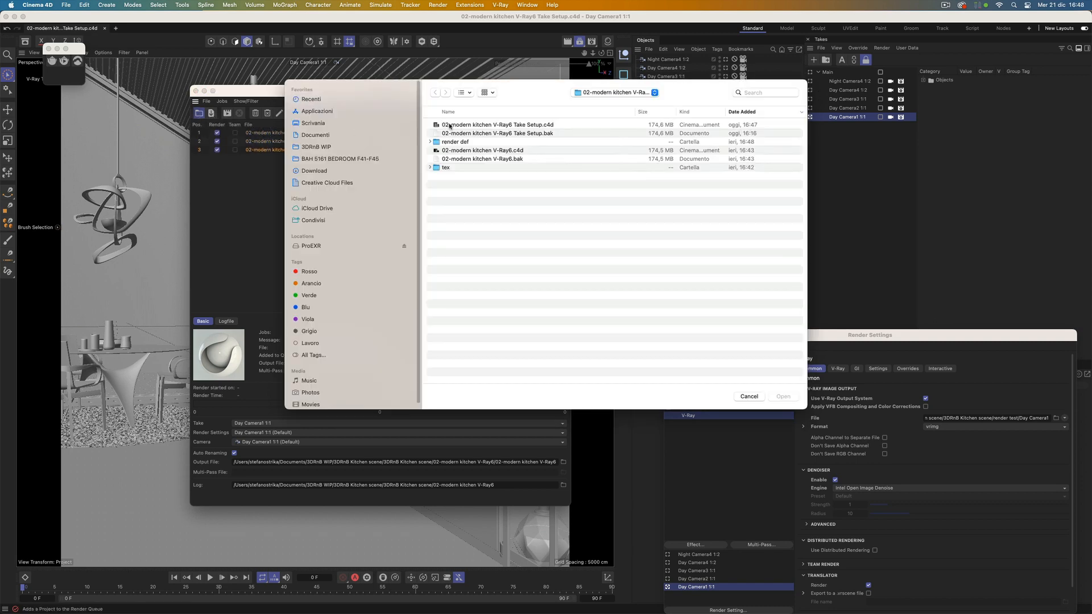
left_click(782, 396)
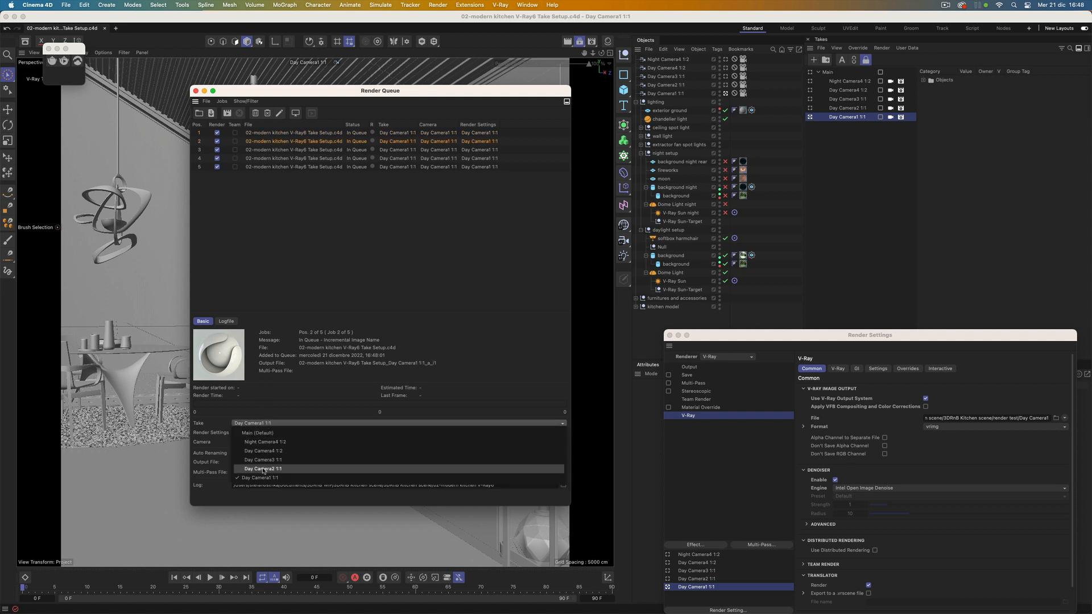
left_click(262, 469)
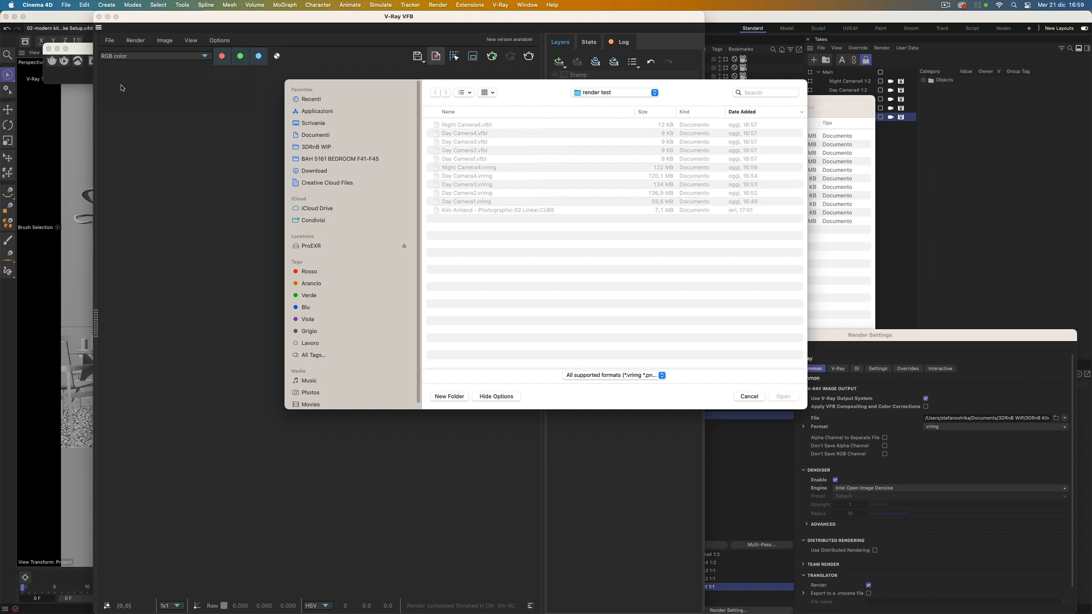
mouse_move(438, 117)
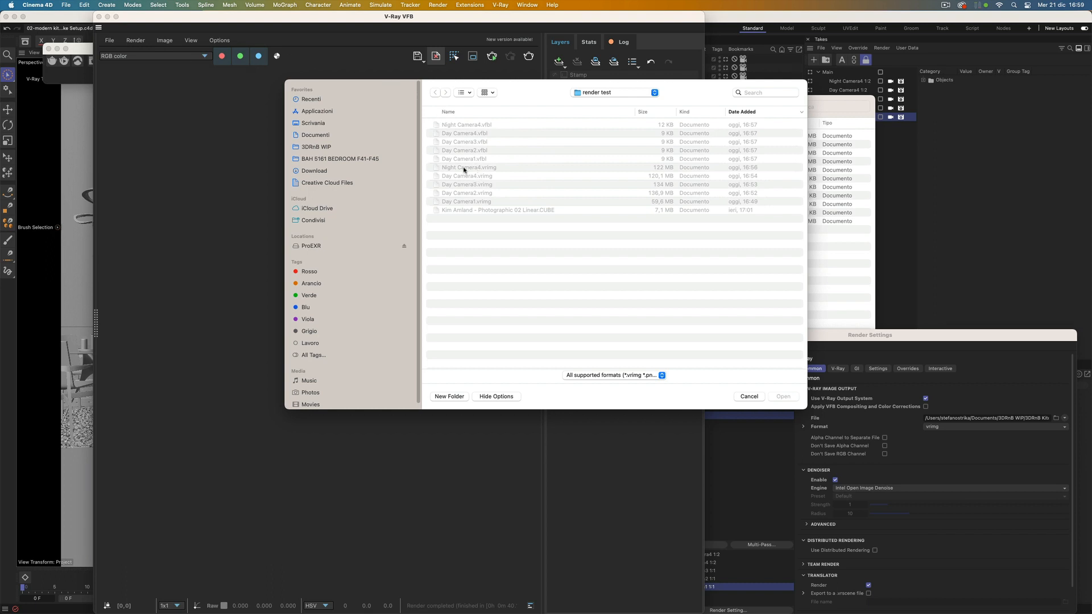
Load Night Camera4.vrimg into the VFB and apply the Night Camera4.vfbl layer preset
left_click(748, 396)
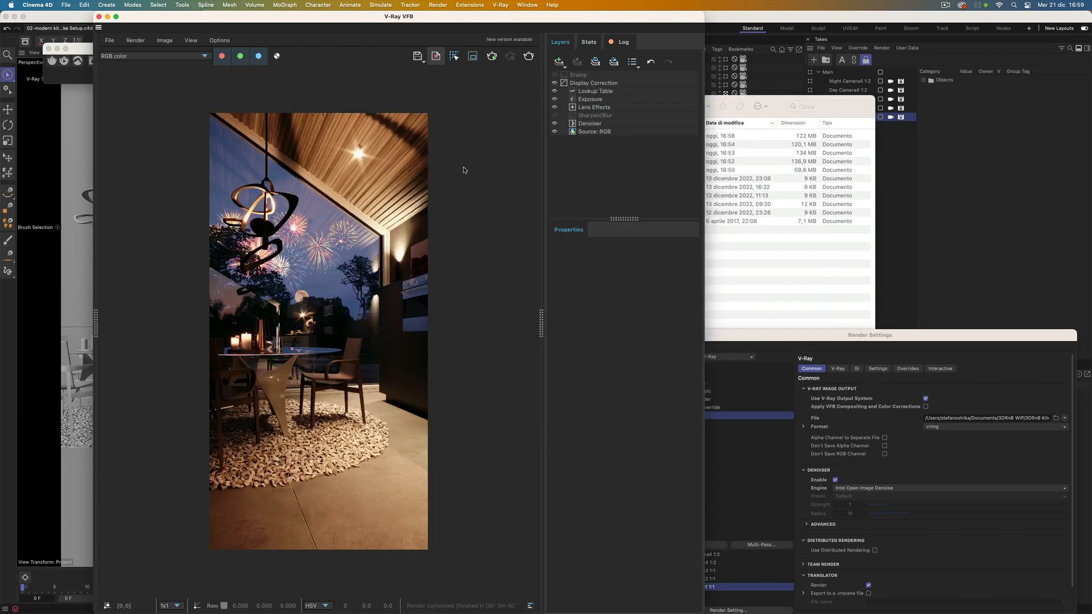
mouse_move(613, 62)
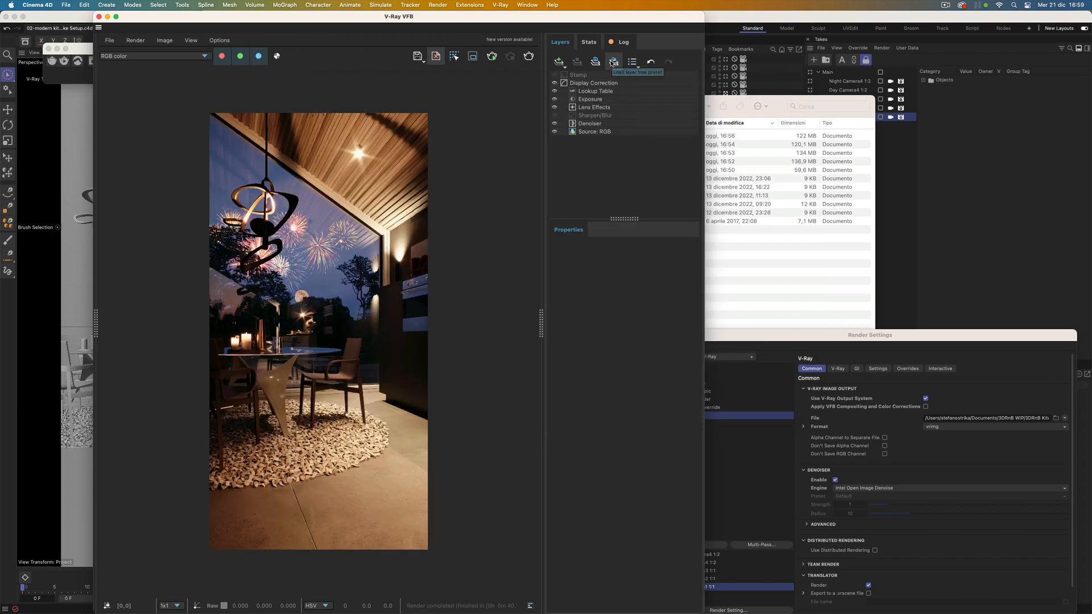
left_click(613, 62)
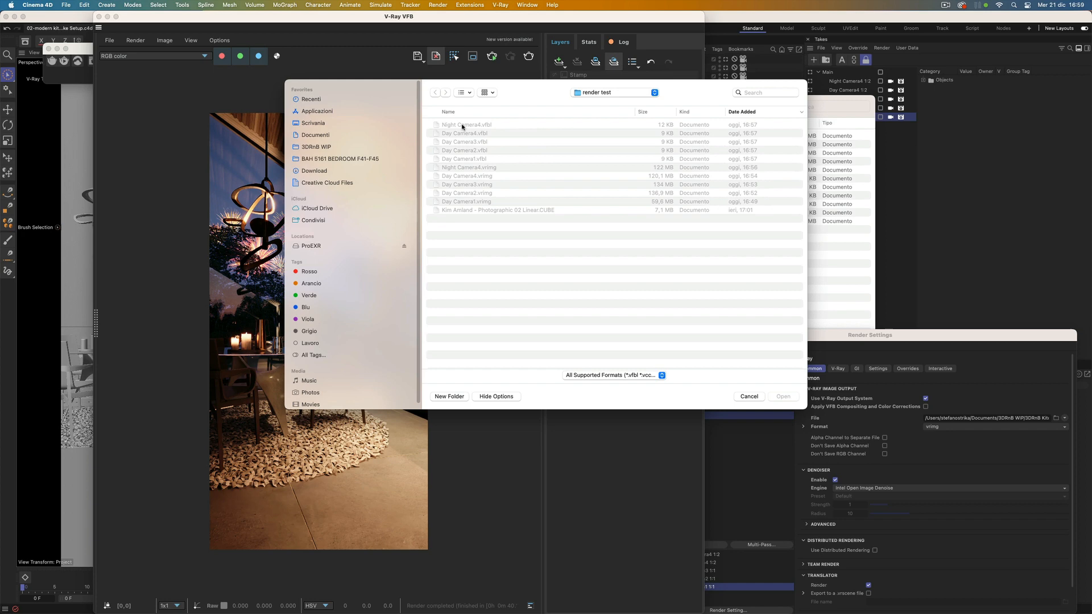
left_click(749, 397)
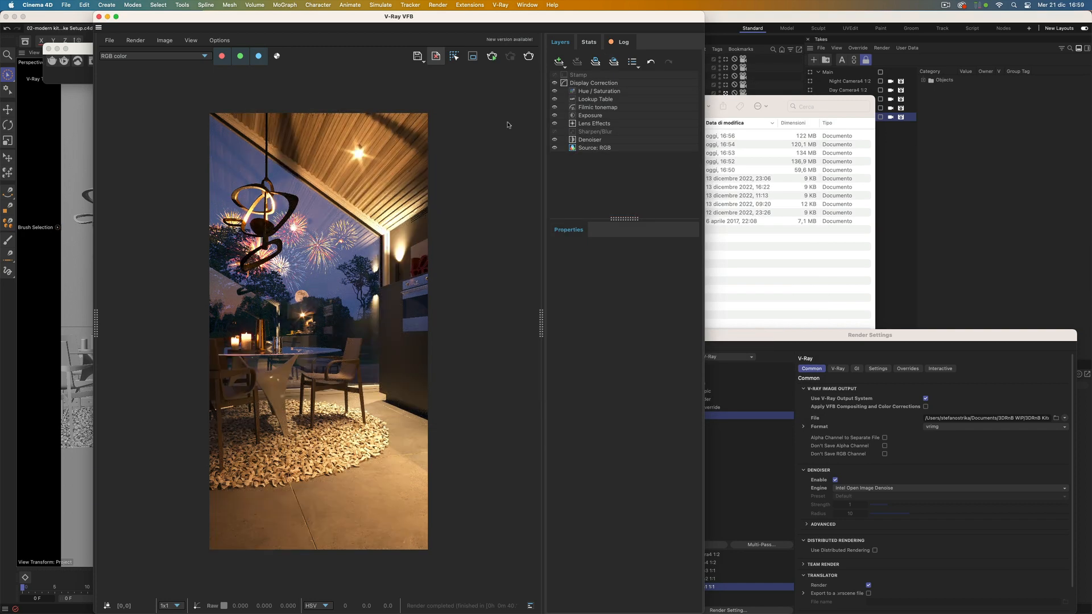
left_click(596, 99)
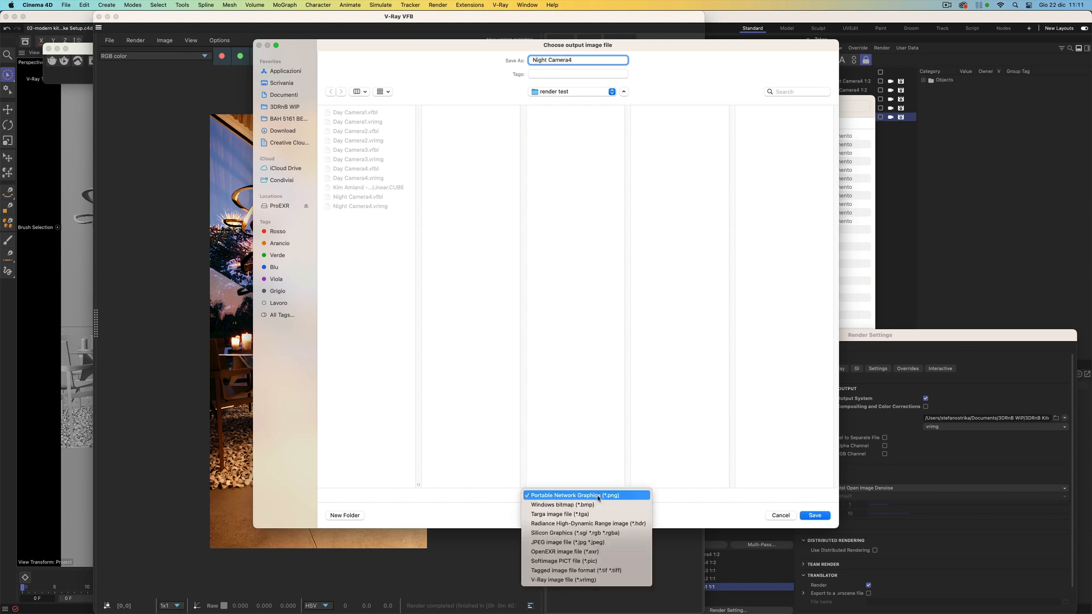
Save the corrected Night Camera4 render in Tagged image file format (*.tif)
left_click(575, 569)
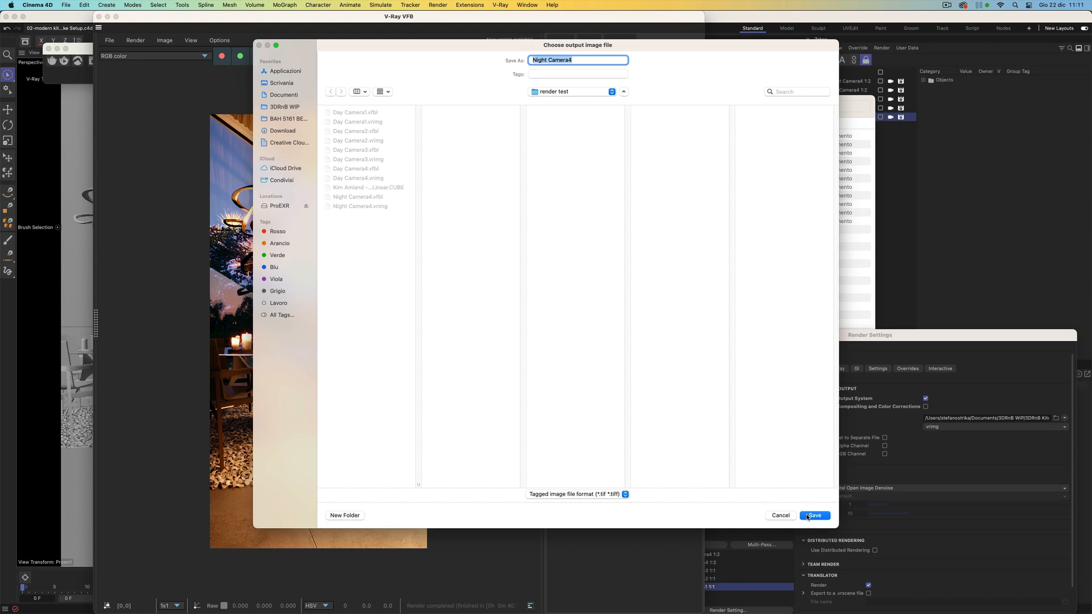
left_click(108, 40)
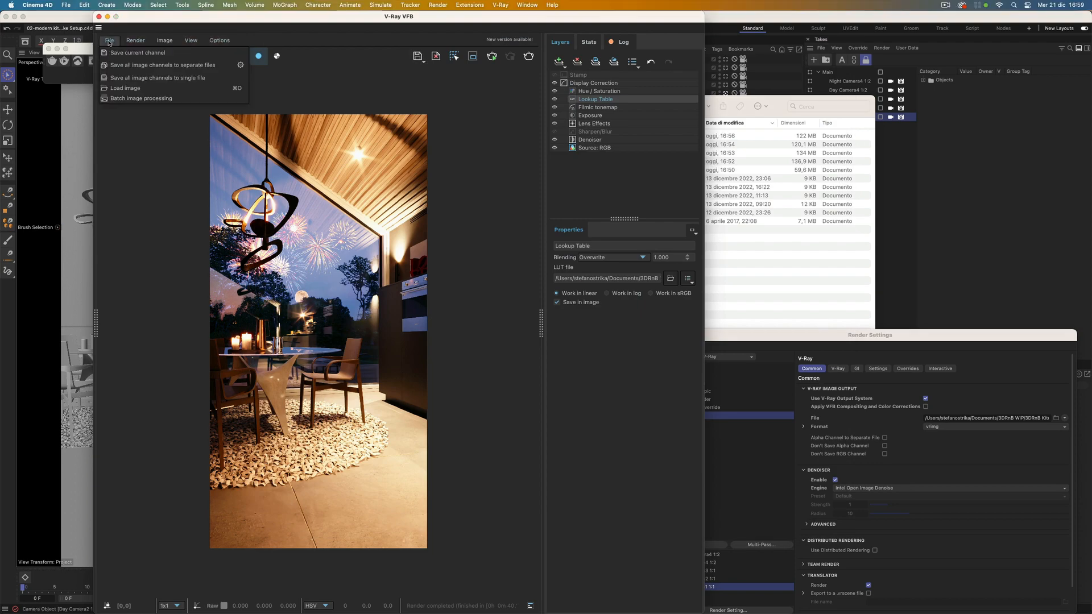
mouse_move(141, 98)
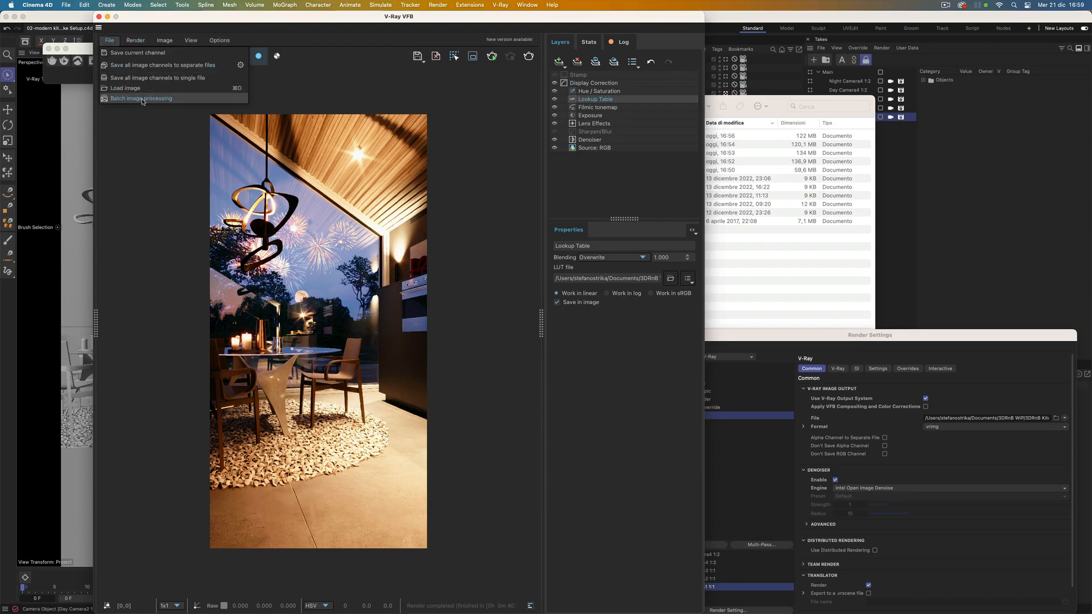
mouse_move(158, 130)
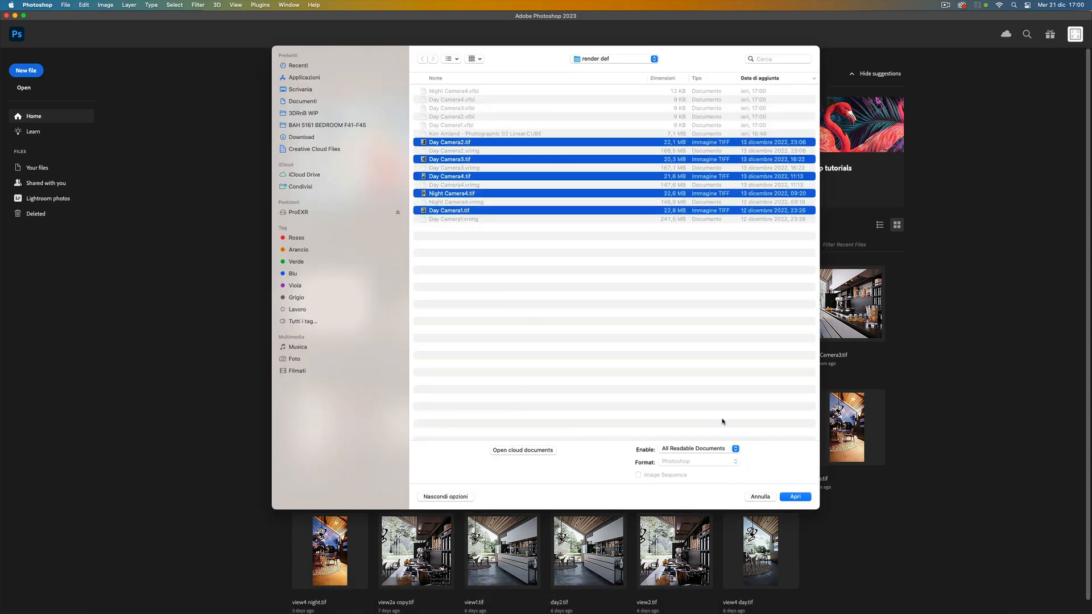
Open the kitchen TIFFs, skip Camera Raw, and review Night Camera4, Day Camera4 and Day Camera2
left_click(795, 497)
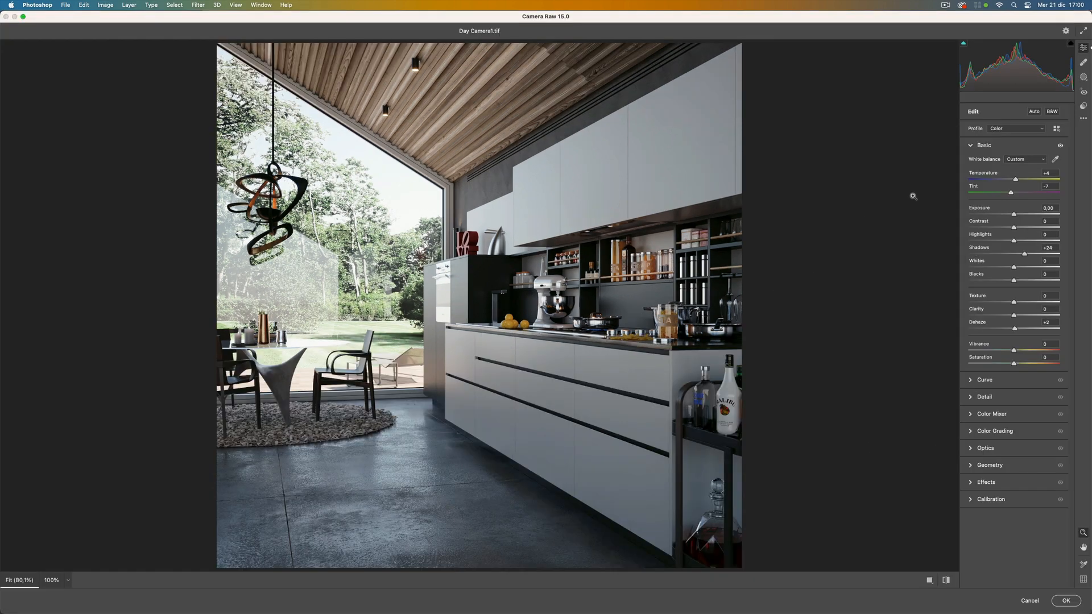
mouse_move(1031, 600)
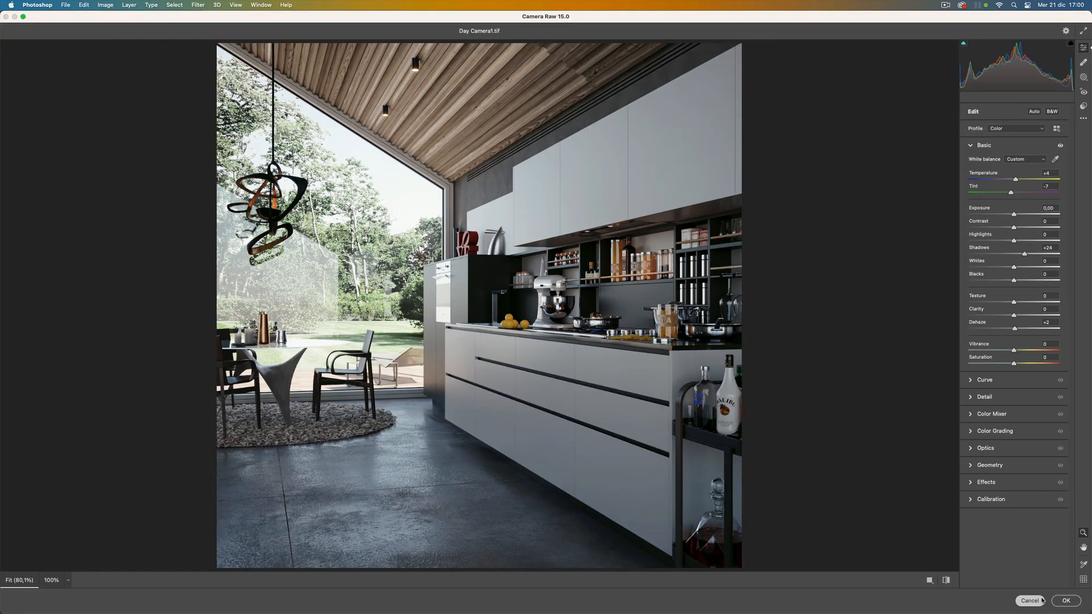
left_click(1065, 600)
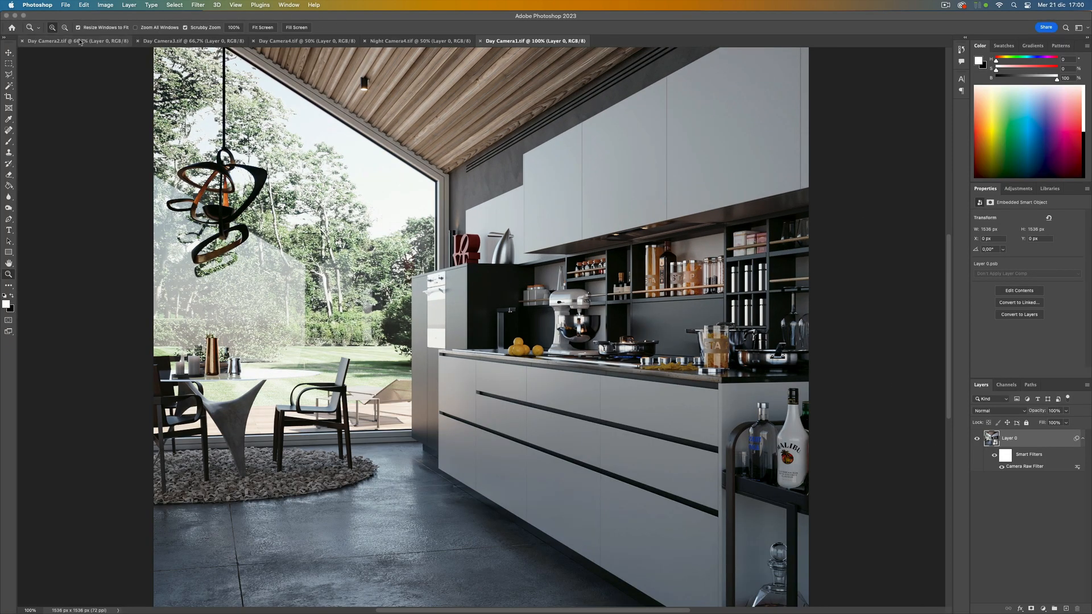
left_click(418, 40)
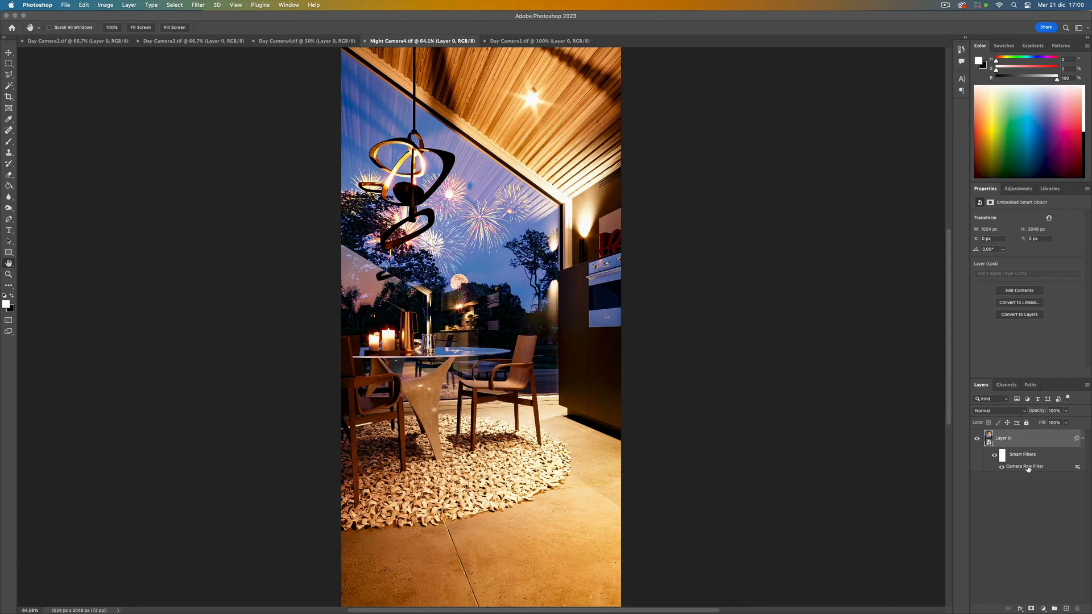
double_click(1025, 466)
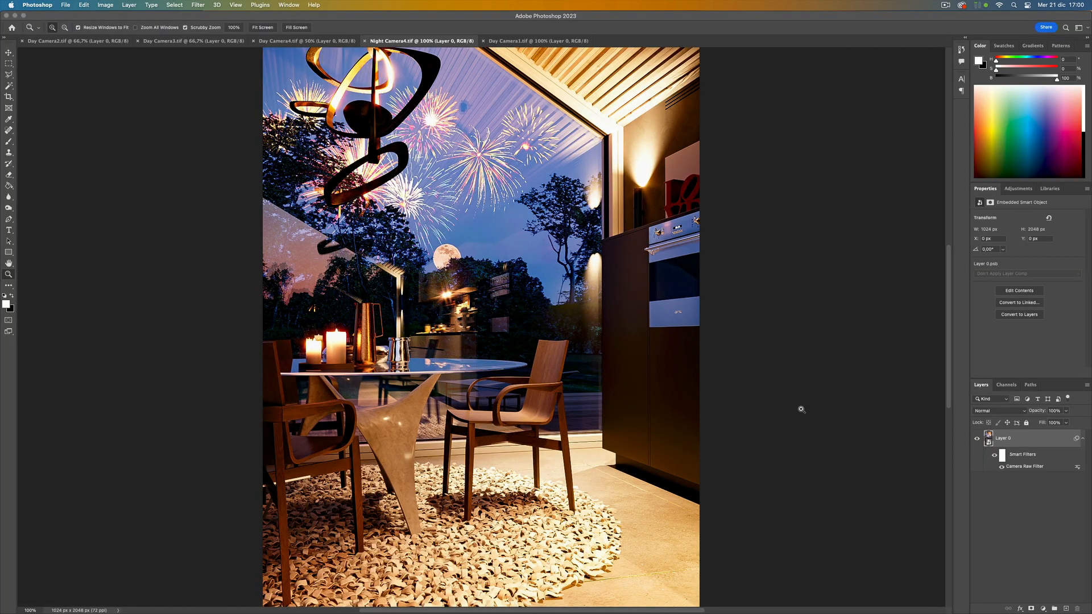
mouse_move(742, 414)
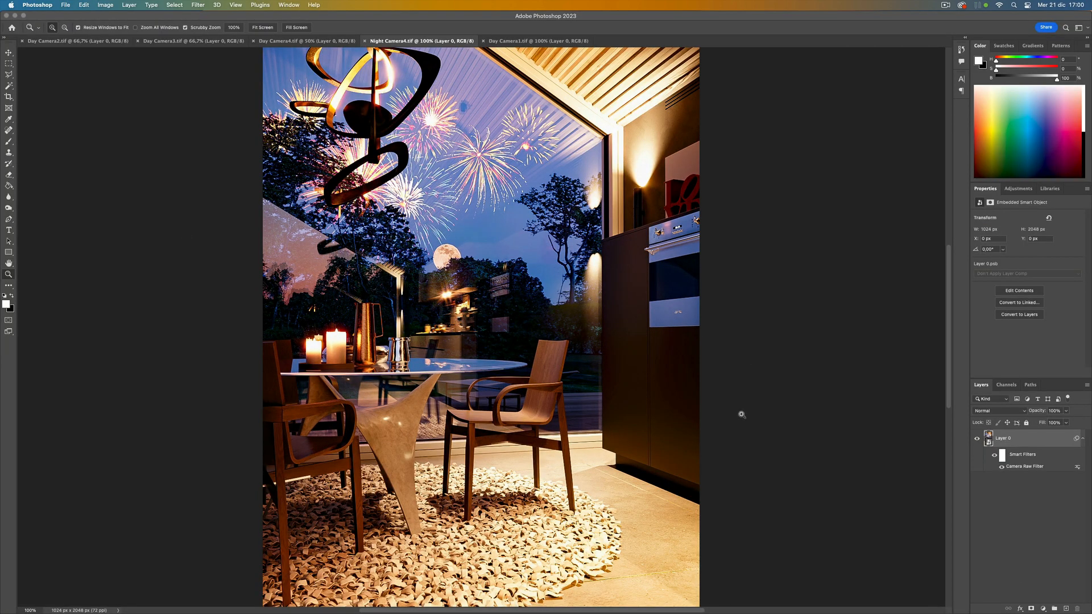
left_click(301, 40)
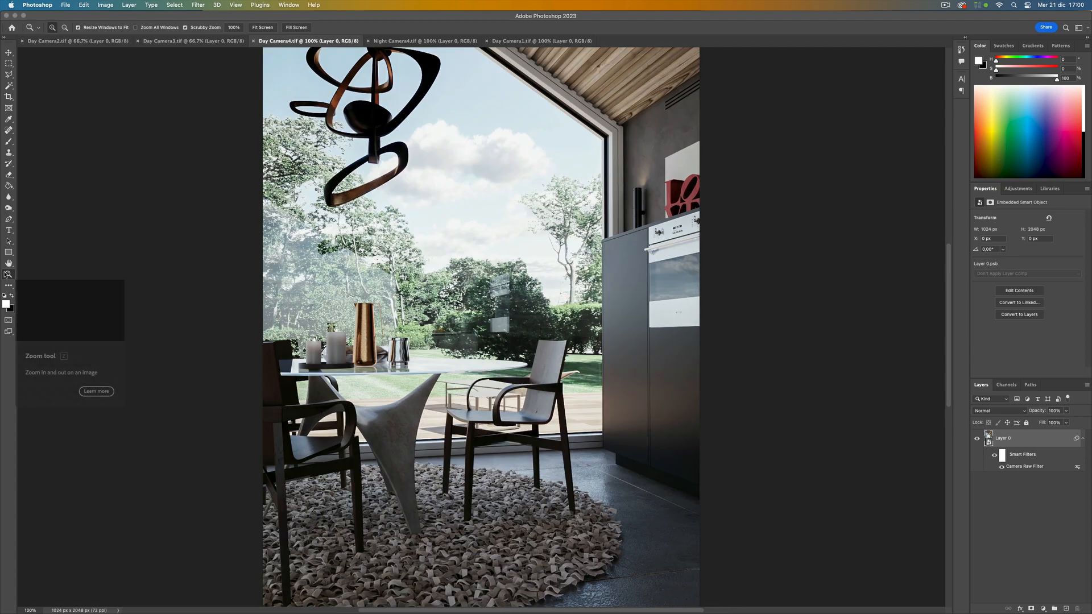
left_click(76, 40)
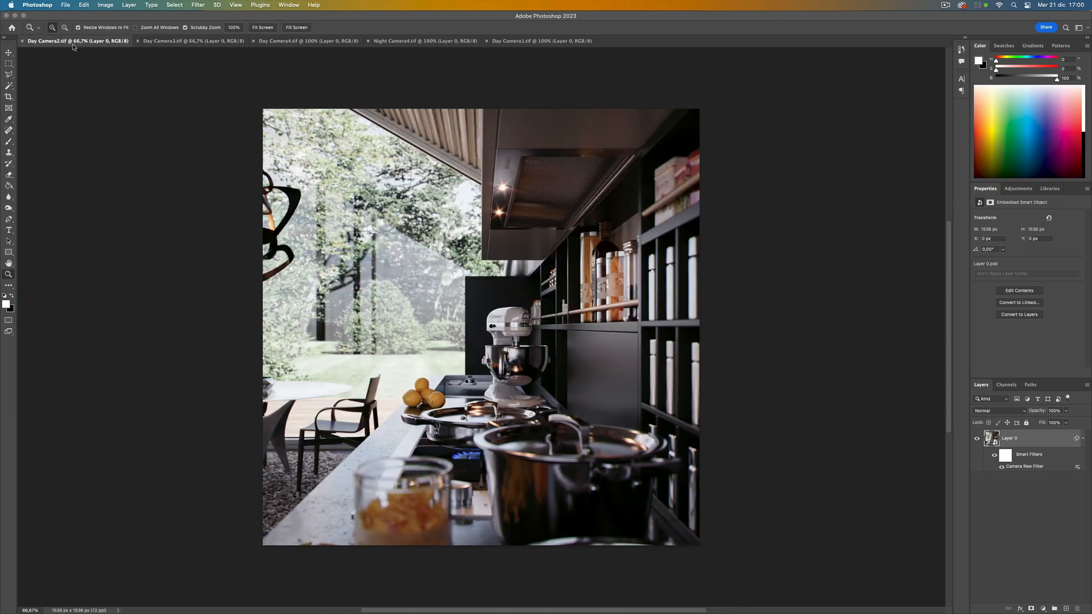